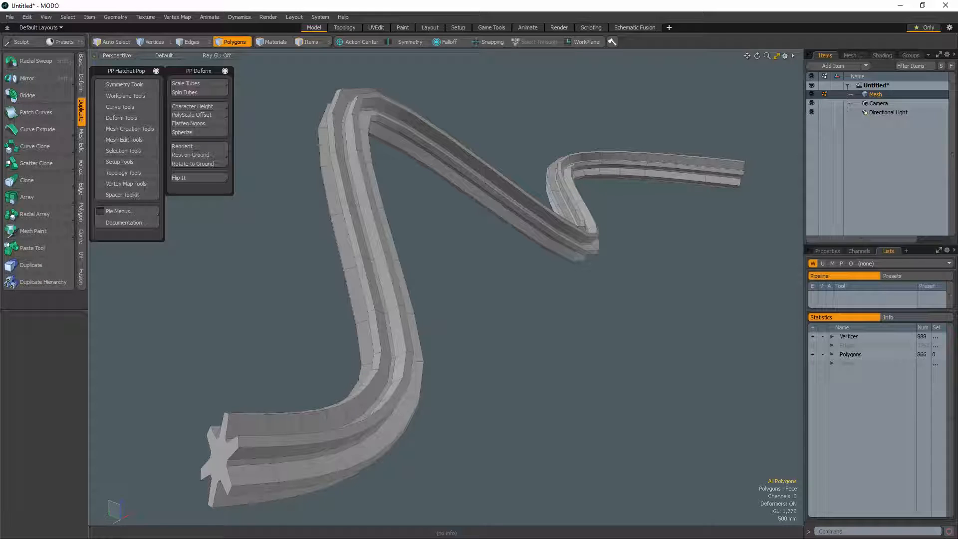
Rescale the star-profile tube with Scale Tubes, tapering it along its length with falloff
click(218, 446)
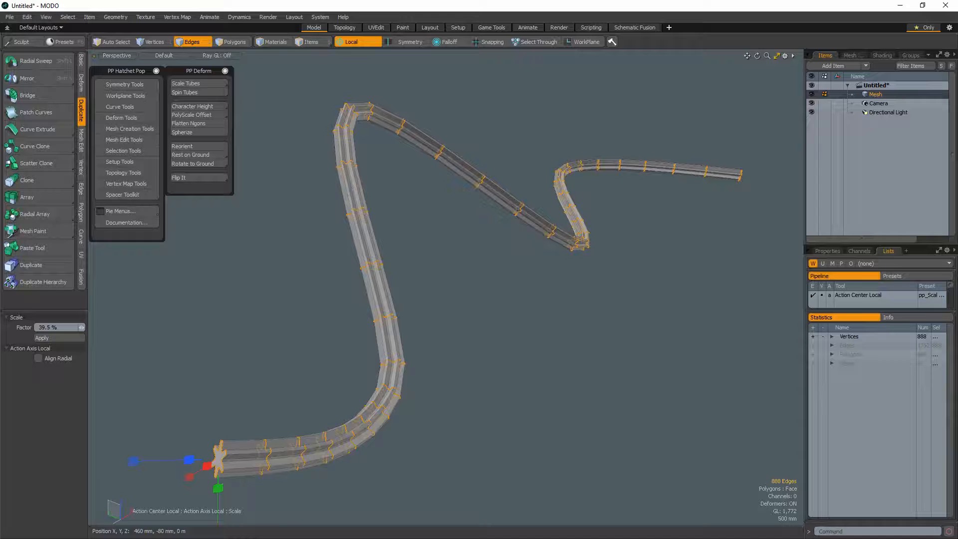
click(234, 42)
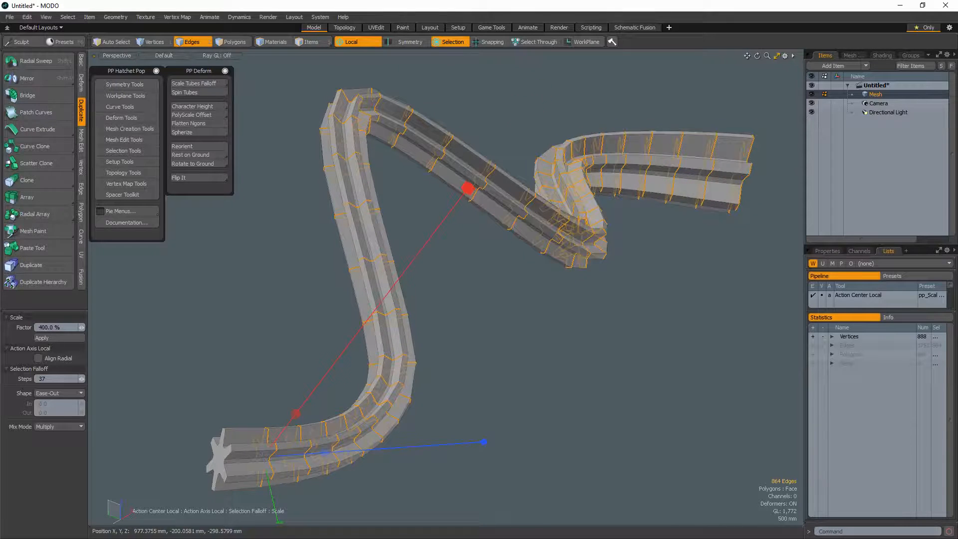
click(235, 41)
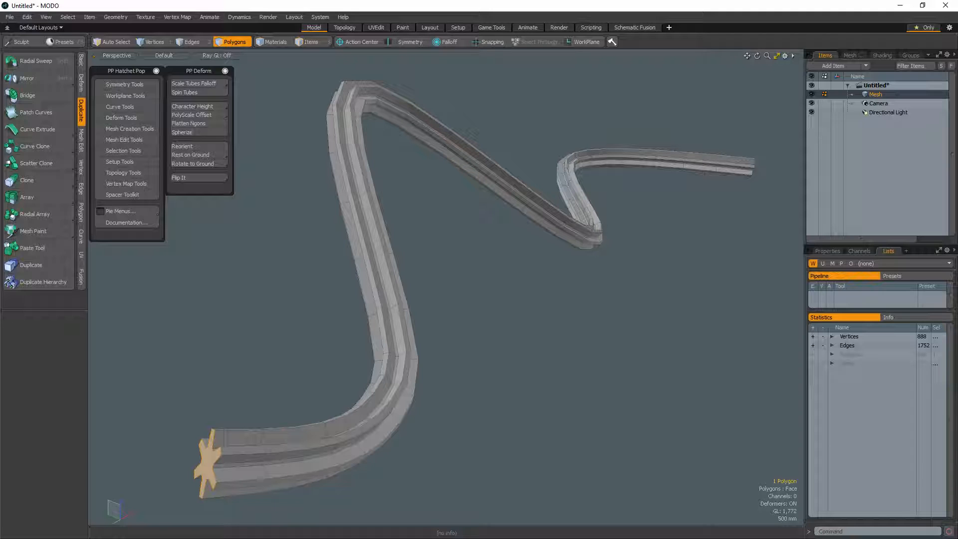
Spin the tube so its cross-section twists along the path, confirming the rotation amount
click(185, 92)
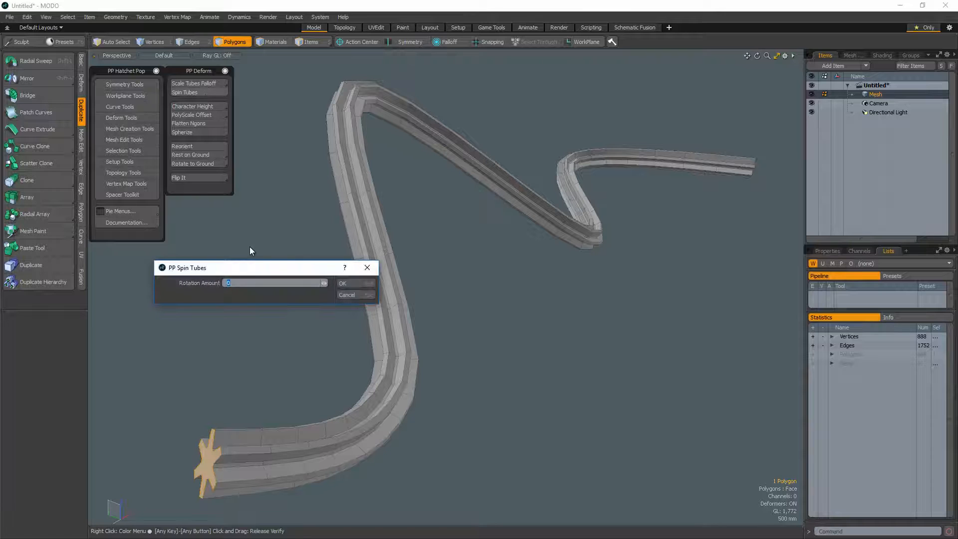
click(343, 283)
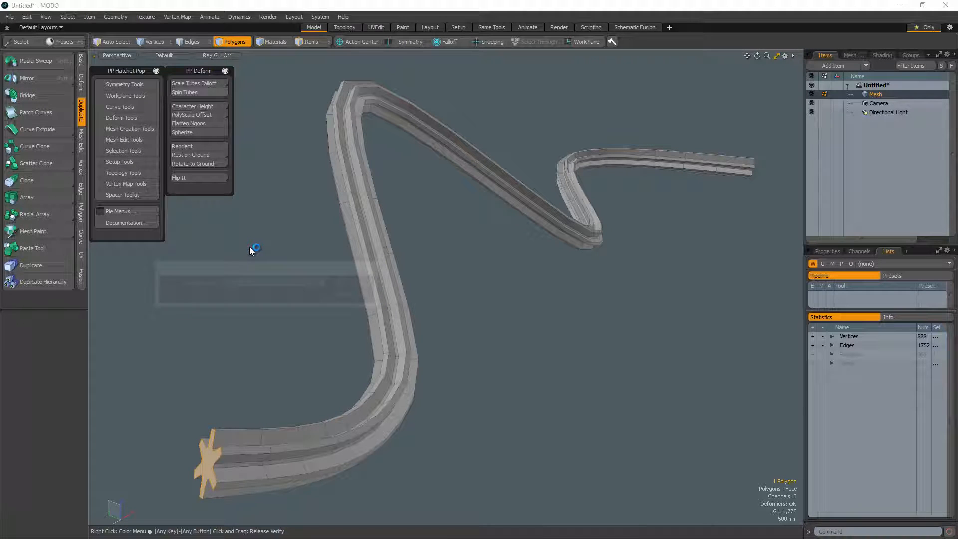
click(191, 41)
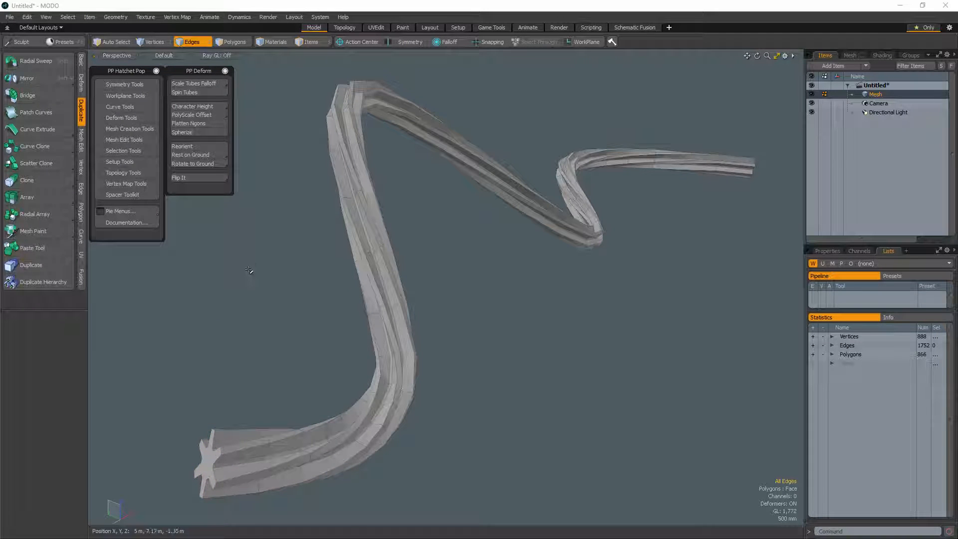
Shrink the Lincoln character with Character Height, entering a new height in feet
click(192, 106)
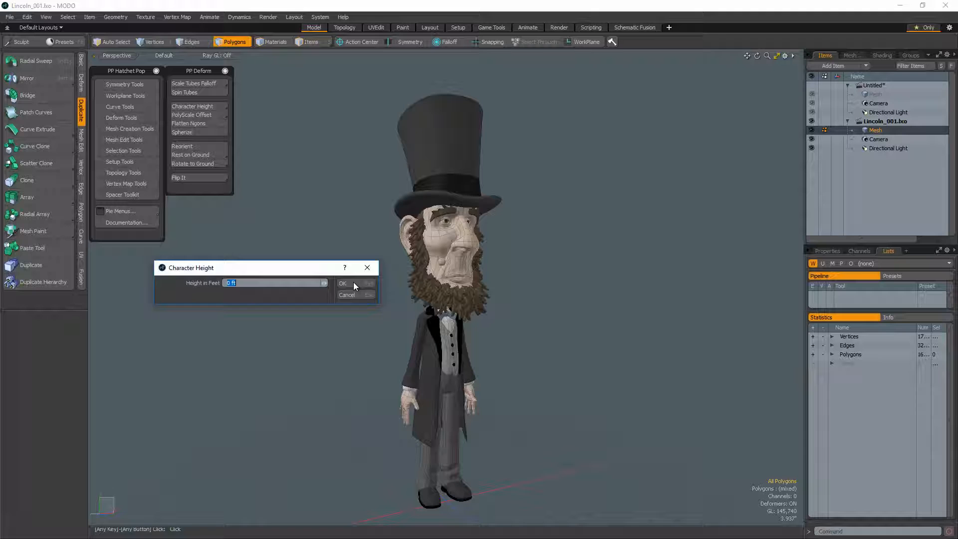
click(342, 283)
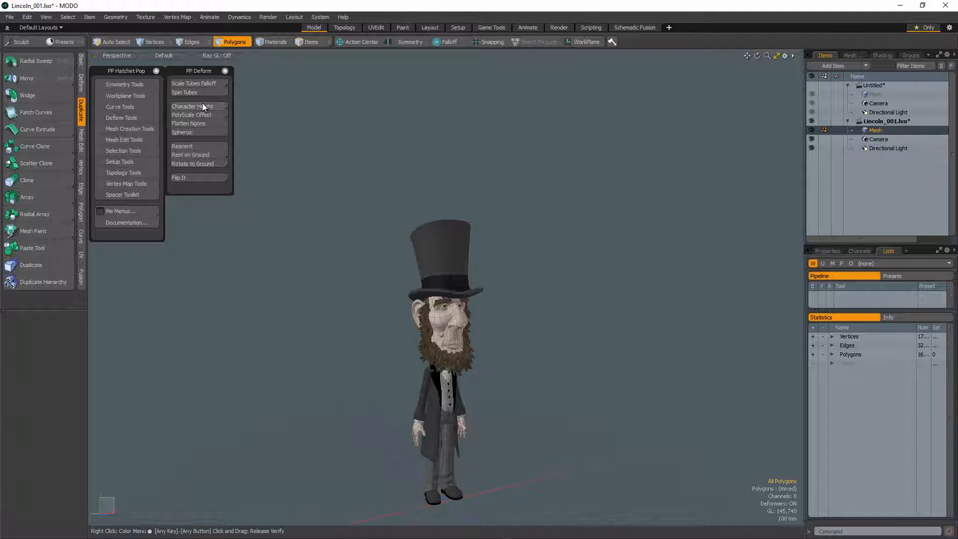
click(194, 105)
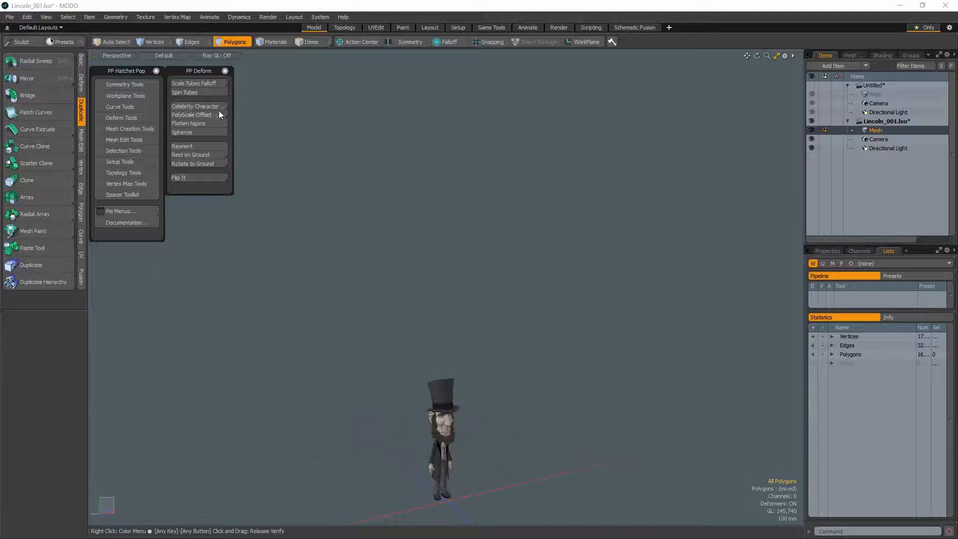
click(197, 106)
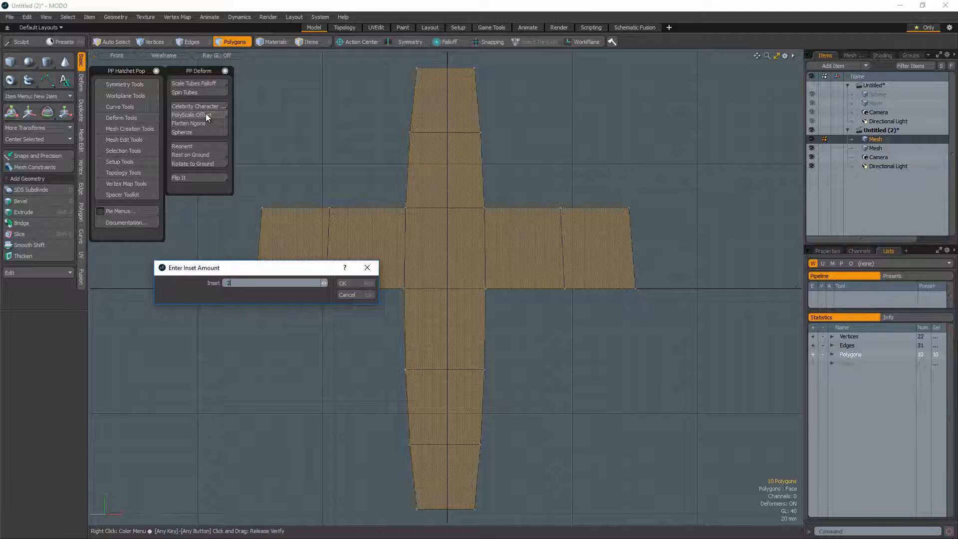
Inset the cross-shaped polygons and then the sphere patch with PolyScale Offset
click(342, 283)
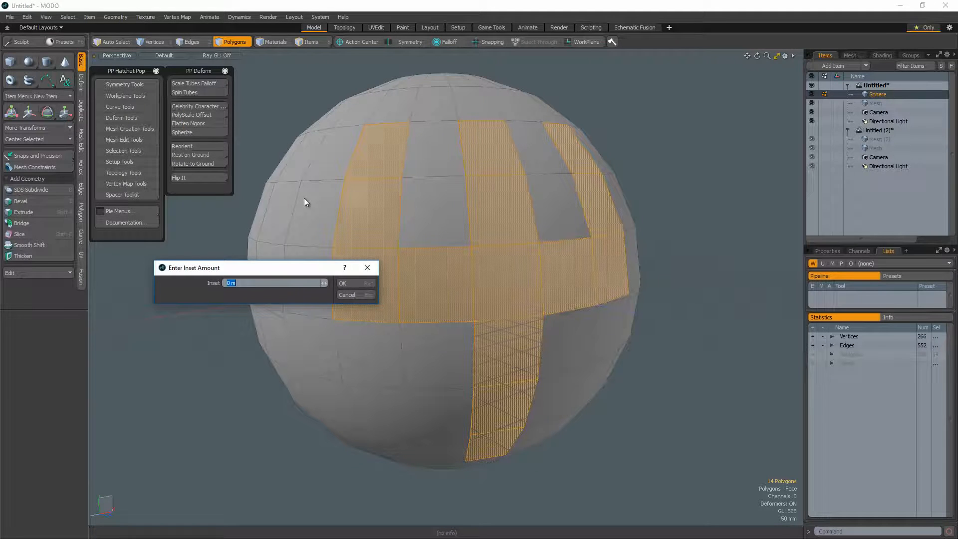
click(343, 283)
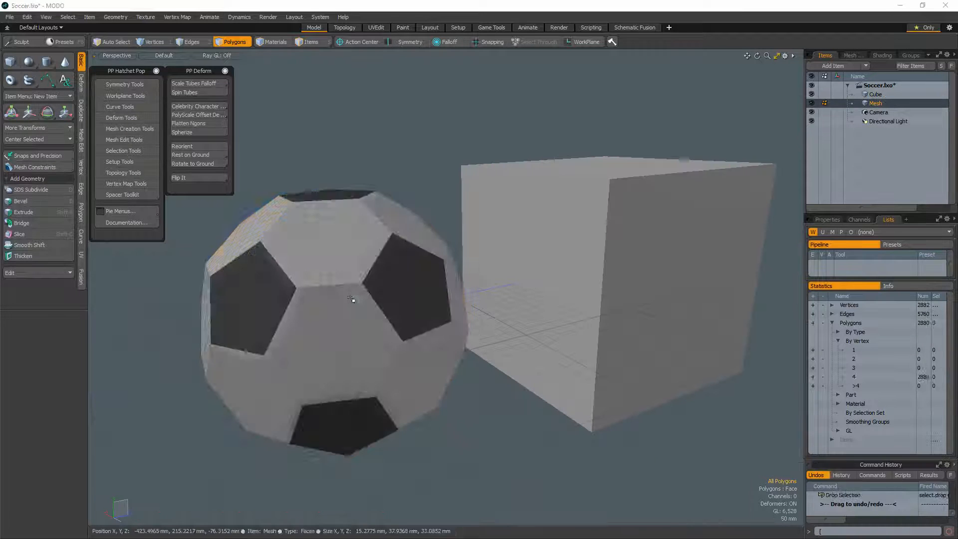
Spherize the faceted soccer ball and then the cube into smooth round spheres
click(182, 131)
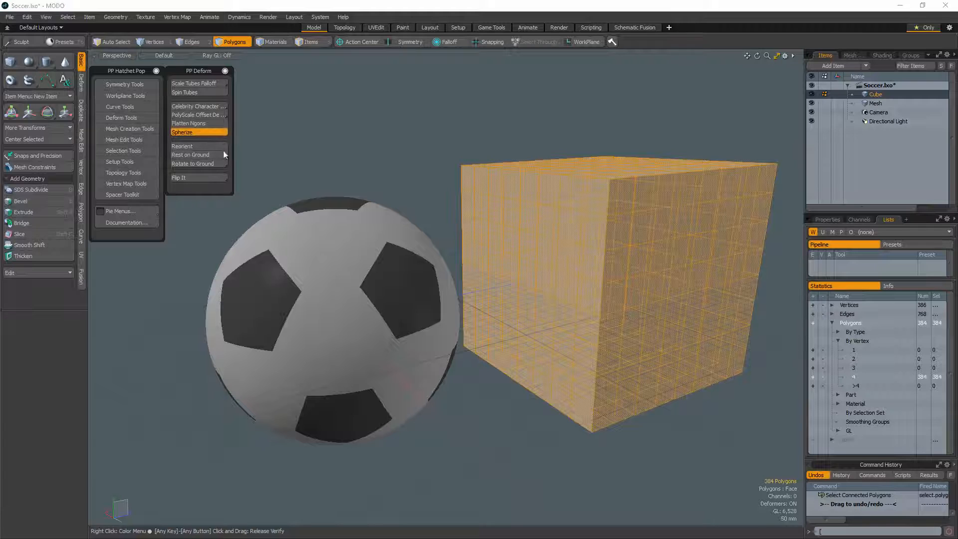
click(182, 133)
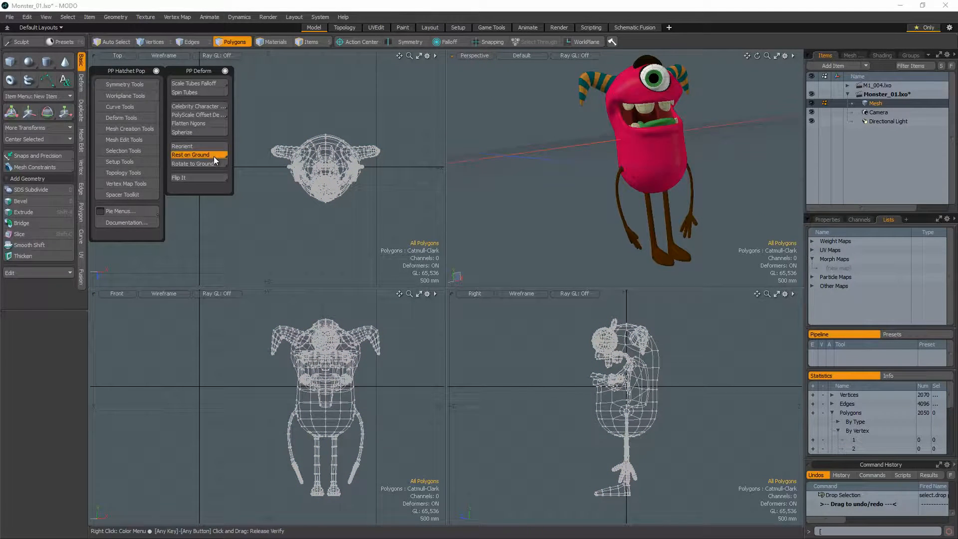
Rest the monster on the ground, then rotate the tilted monster back upright onto the ground
click(190, 154)
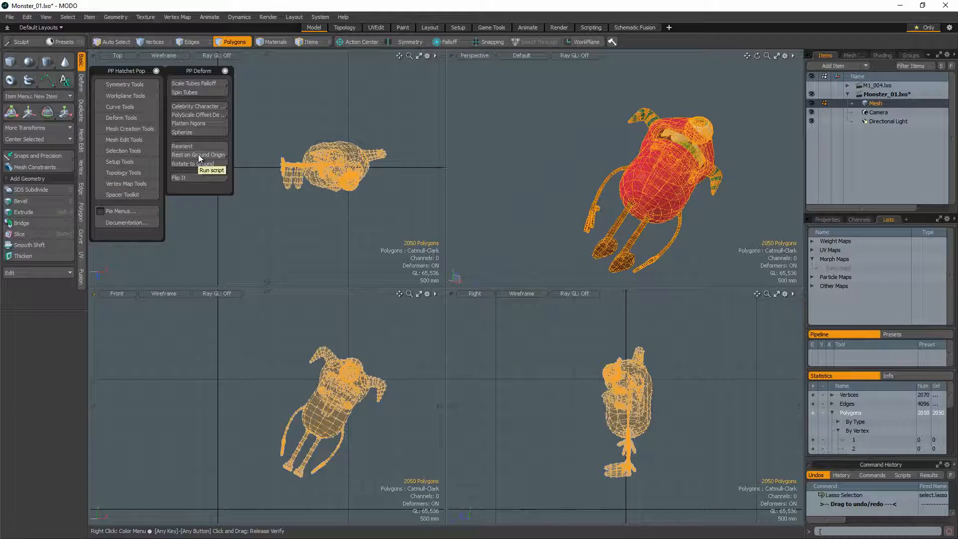
click(193, 163)
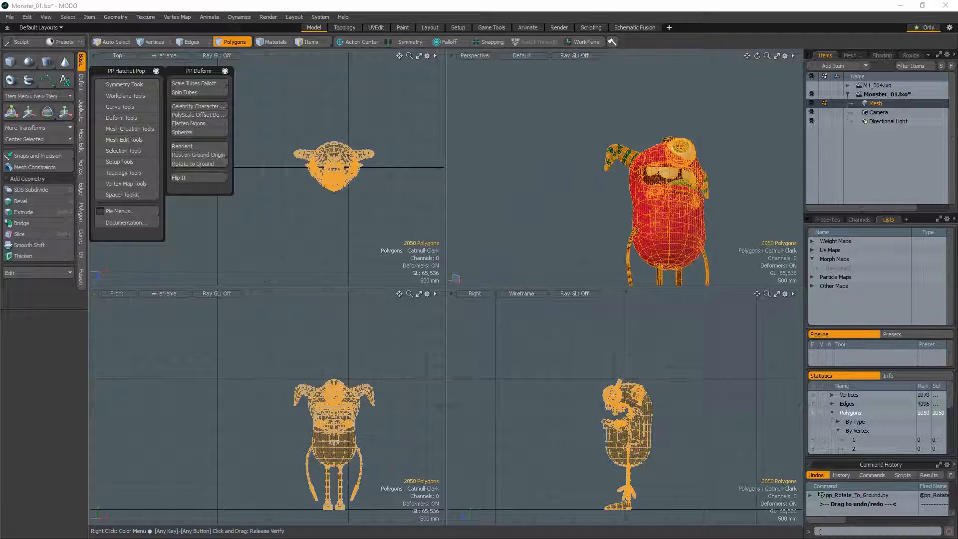
click(182, 178)
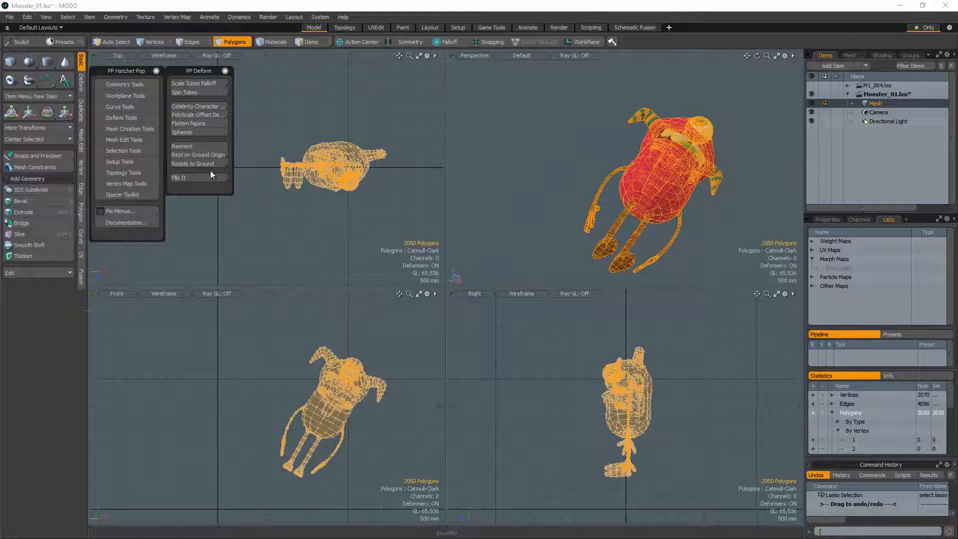
click(193, 164)
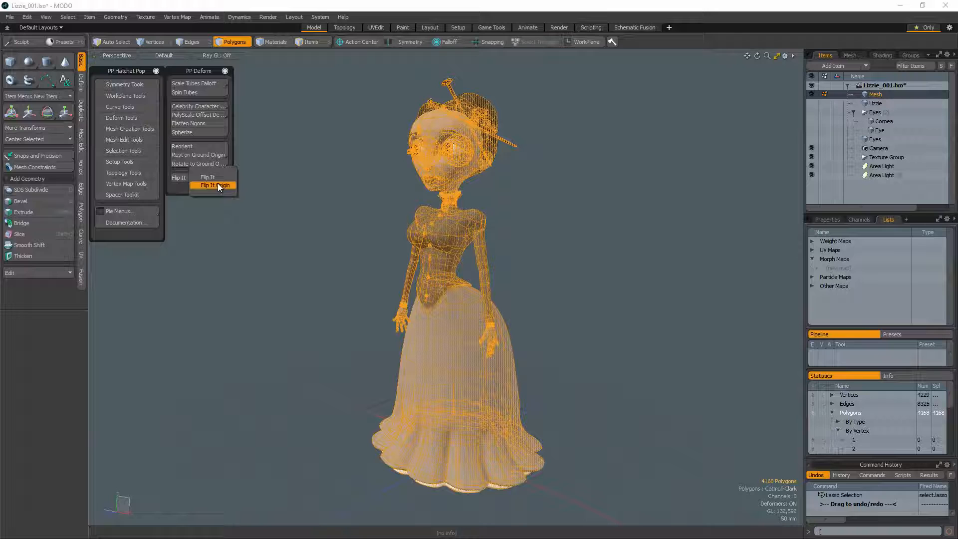
Flip the Lizzie character about its origin with Flip It Origin
click(213, 185)
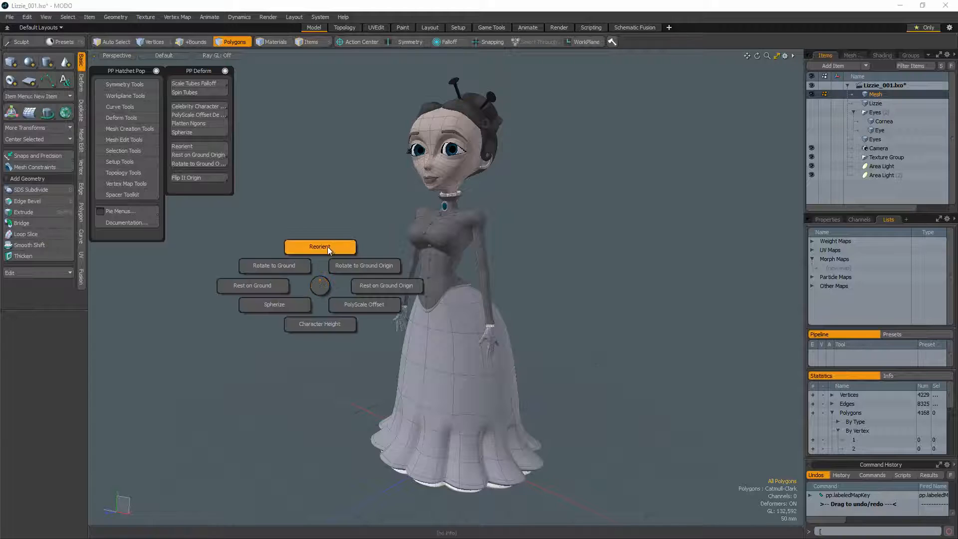
mouse_move(319, 287)
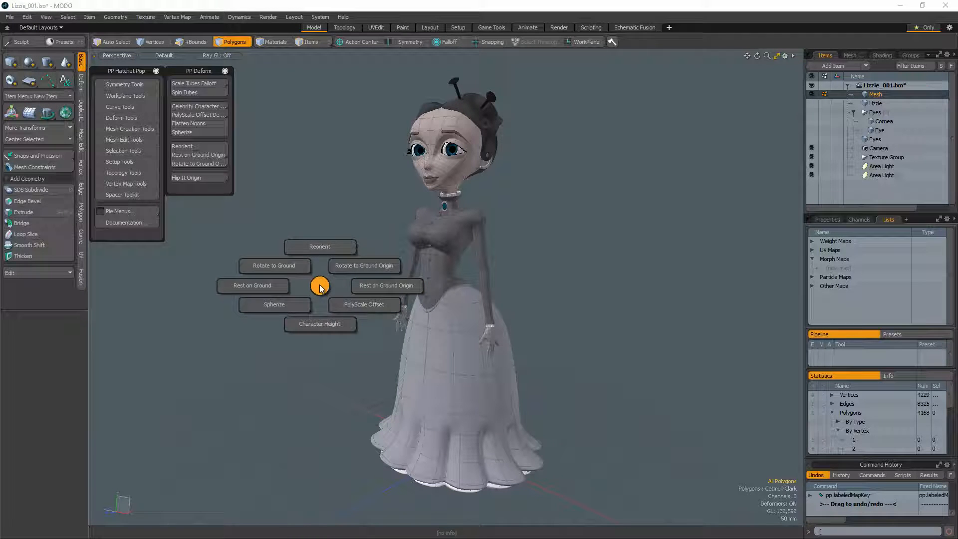